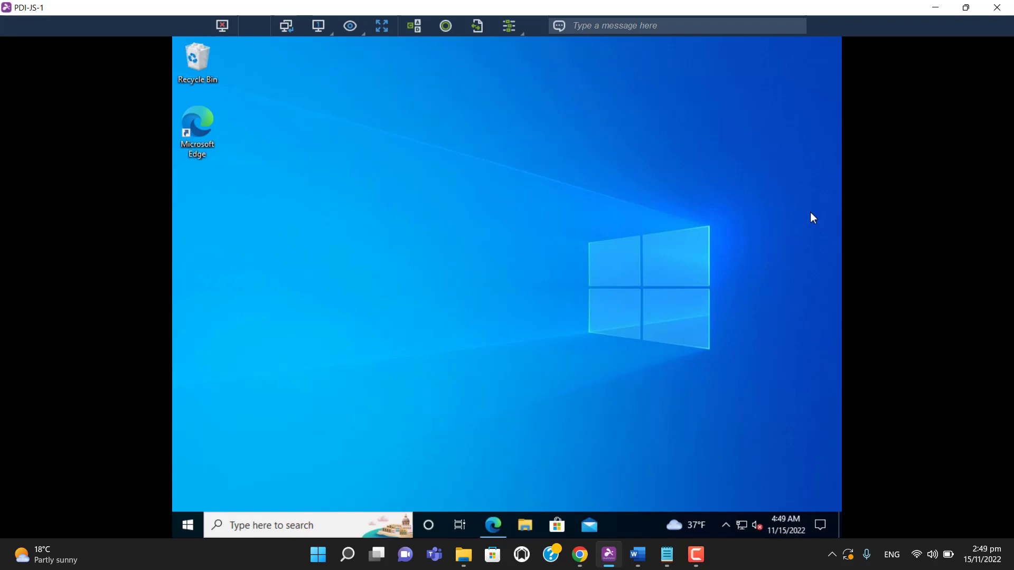
mouse_move(596, 334)
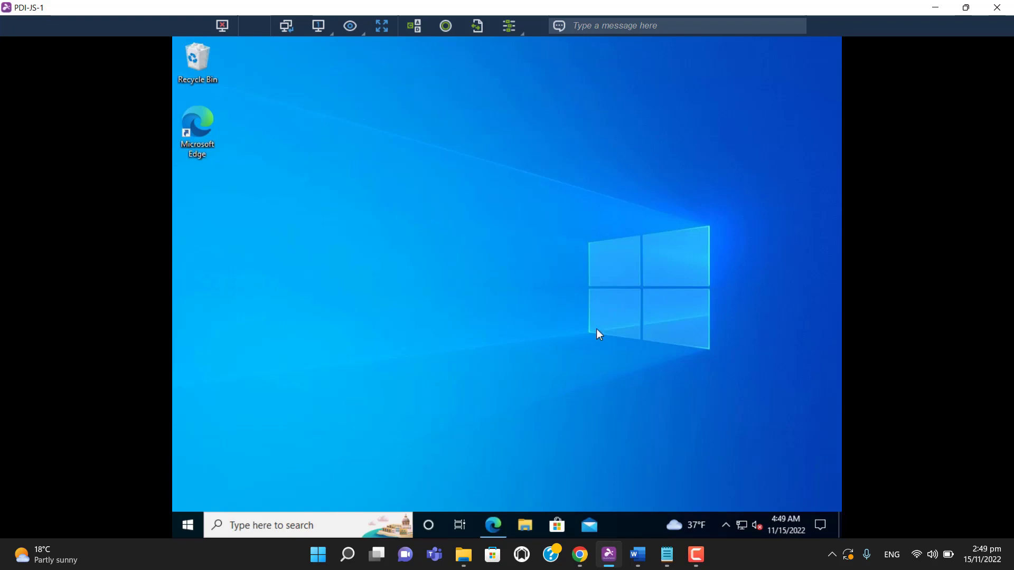
mouse_move(491, 537)
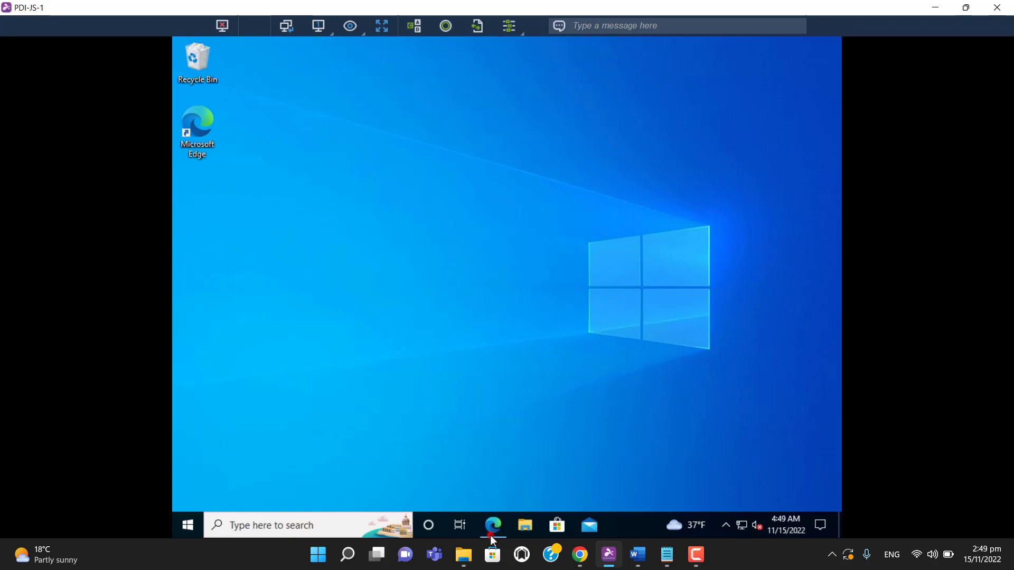
Launch Edge and navigate to portal.office.com
left_click(492, 525)
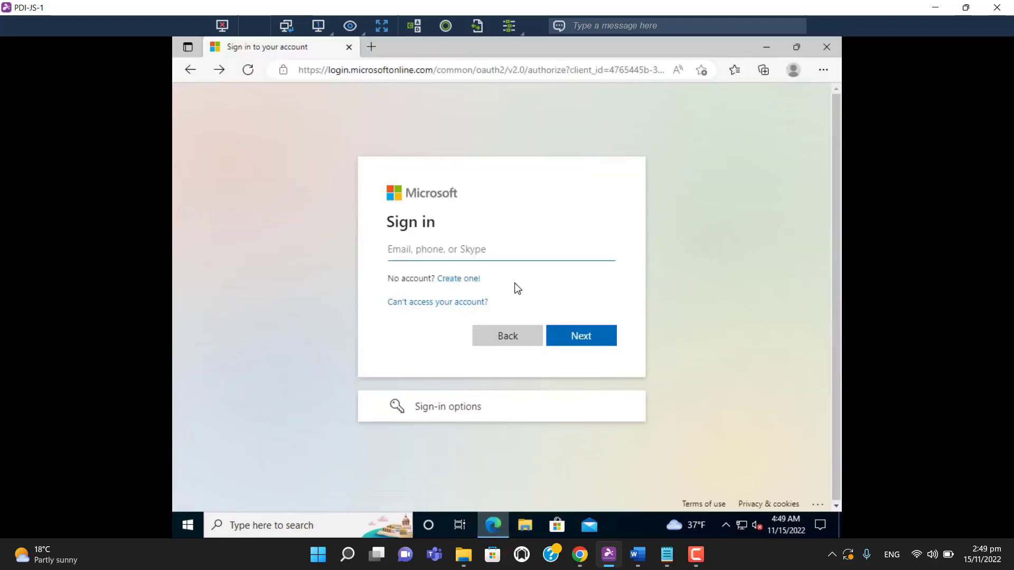
mouse_move(404, 79)
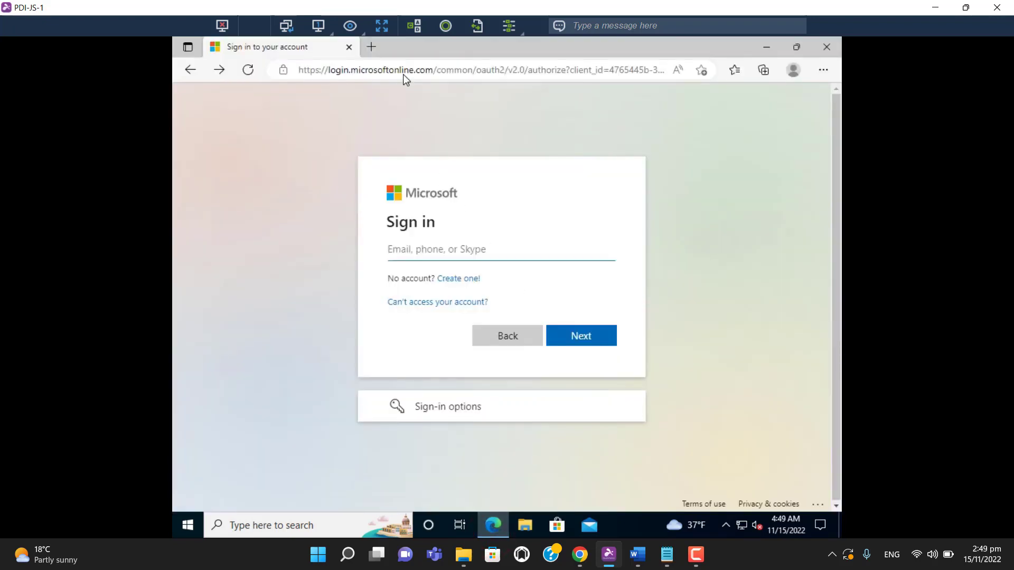
left_click(453, 70)
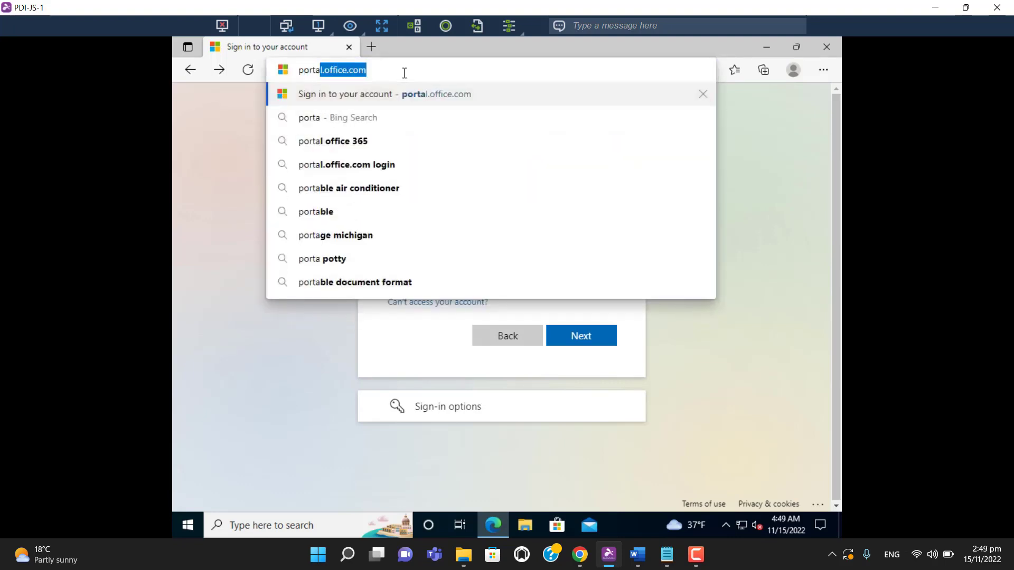
type("portal.office.com")
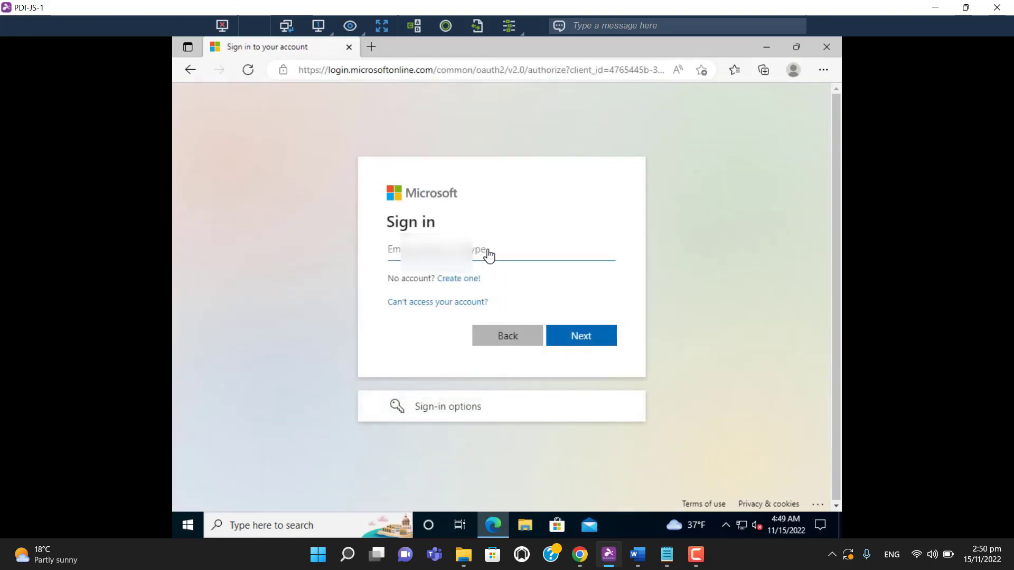
Enter the account email beginning 'zubn' on the sign-in page and submit it
left_click(497, 251)
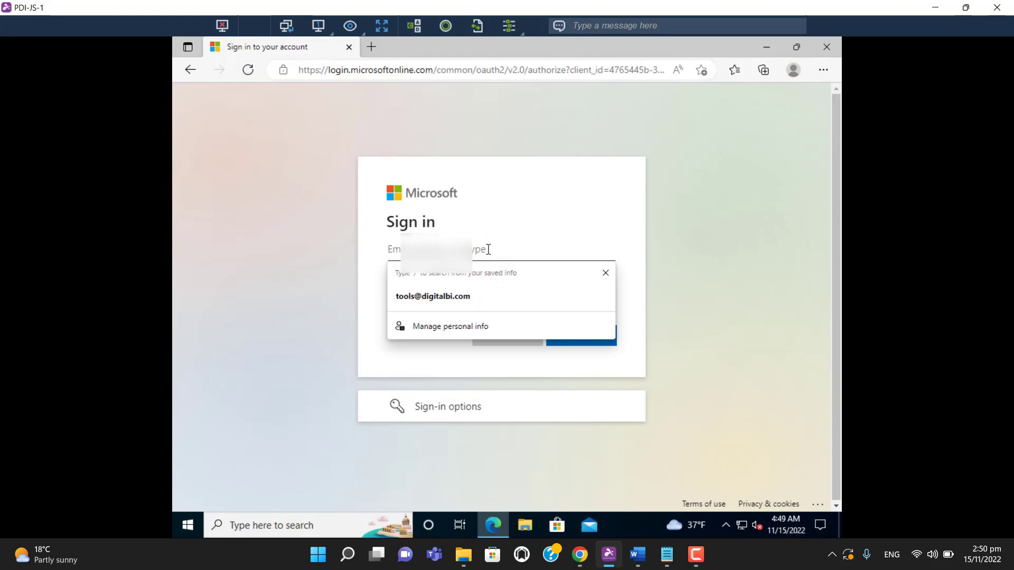
type("zub")
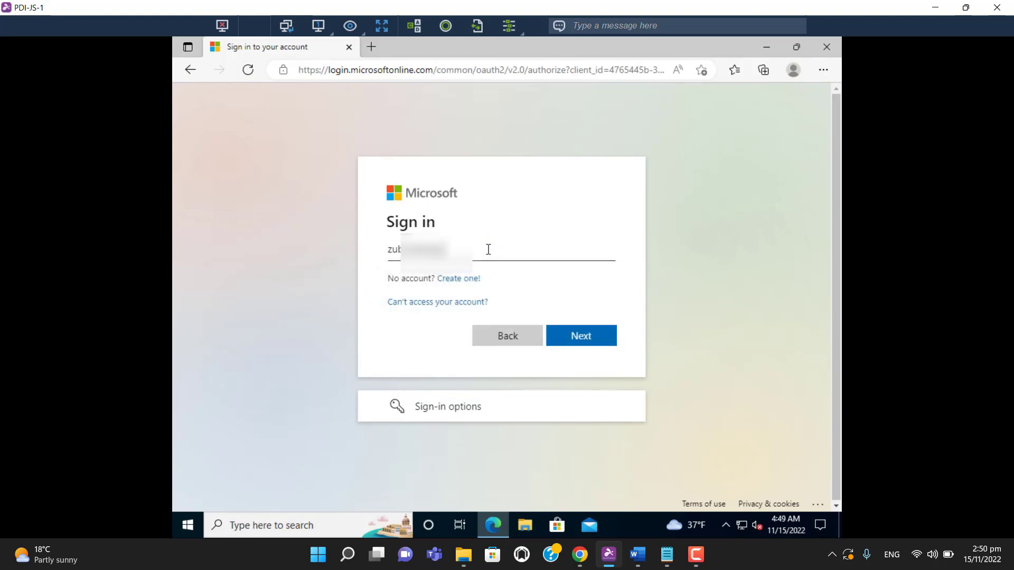
type("n")
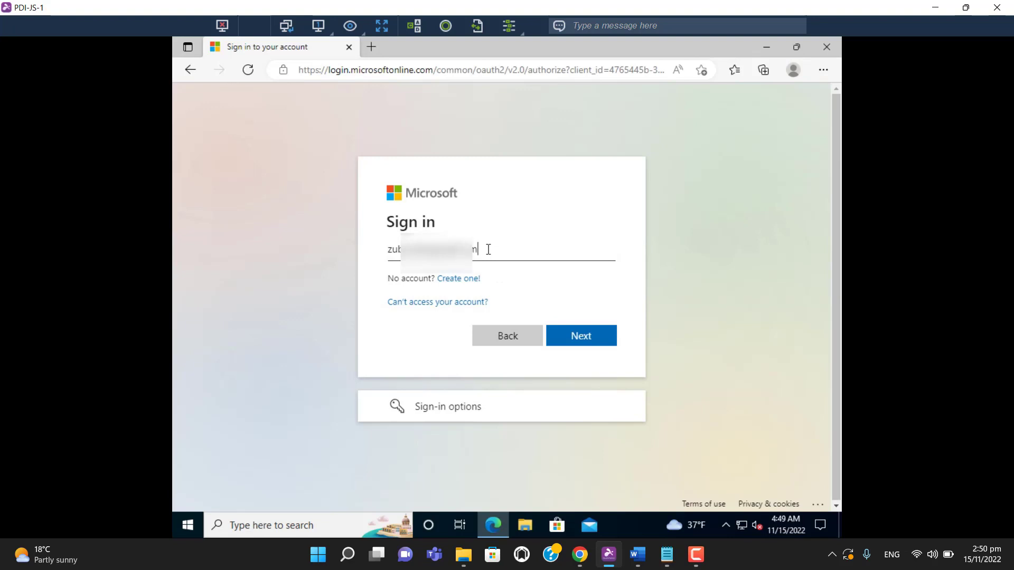
left_click(580, 335)
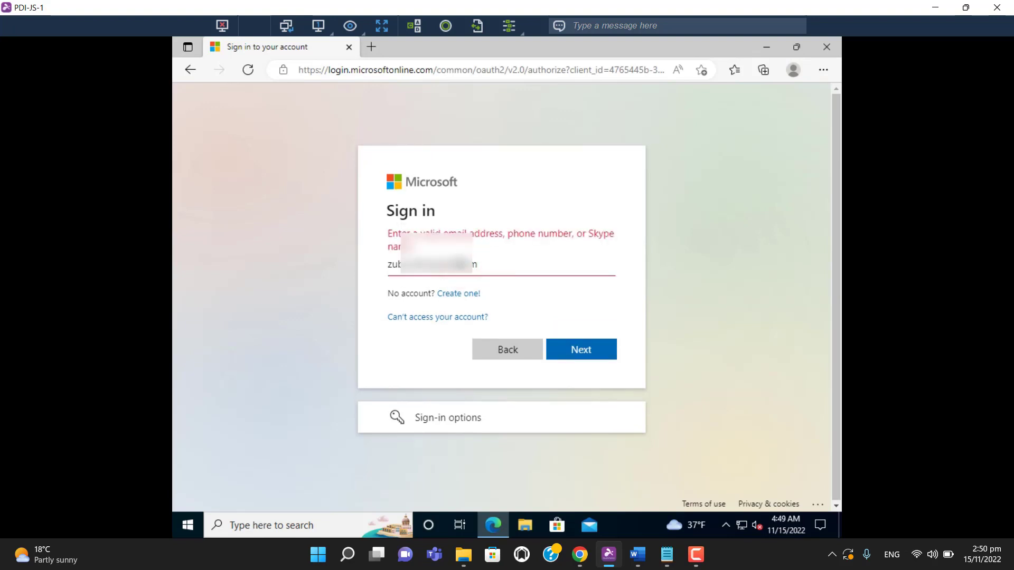
Enter the account password and sign in to reach the Microsoft 365 home page
left_click(580, 350)
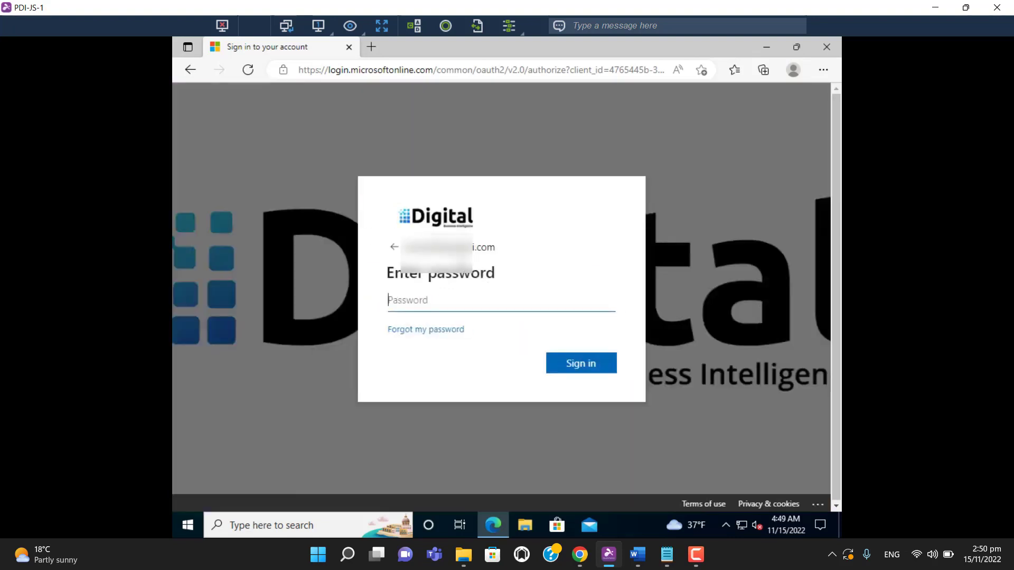
type("••")
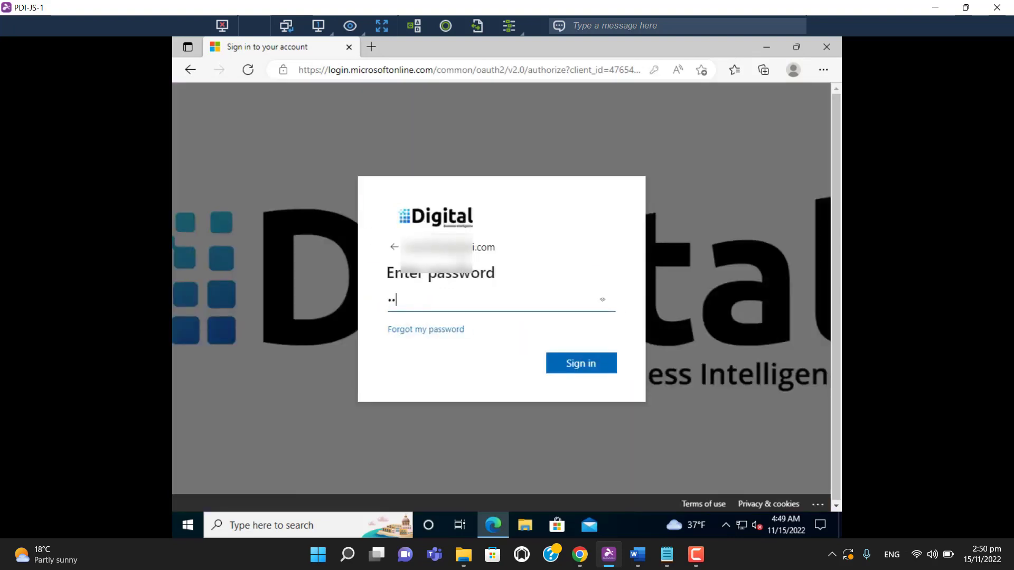
type("password")
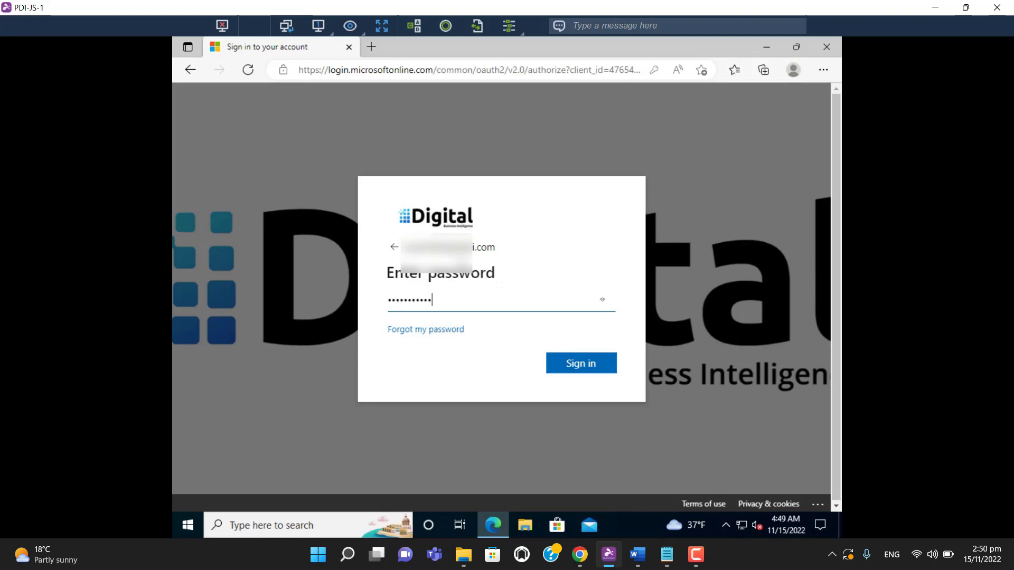
left_click(580, 362)
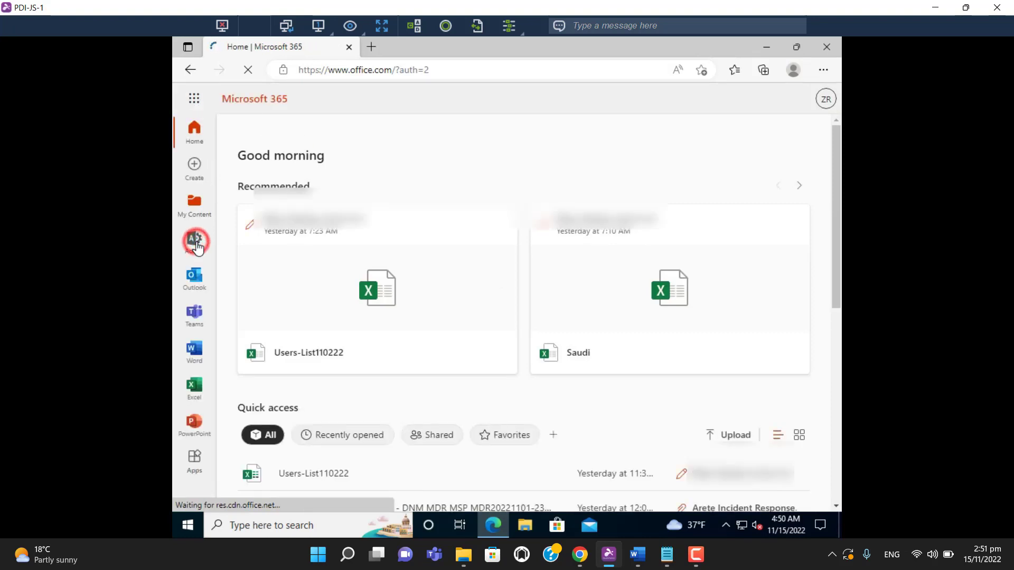
Launch the Microsoft 365 admin center from the Admin icon in the app rail
left_click(194, 241)
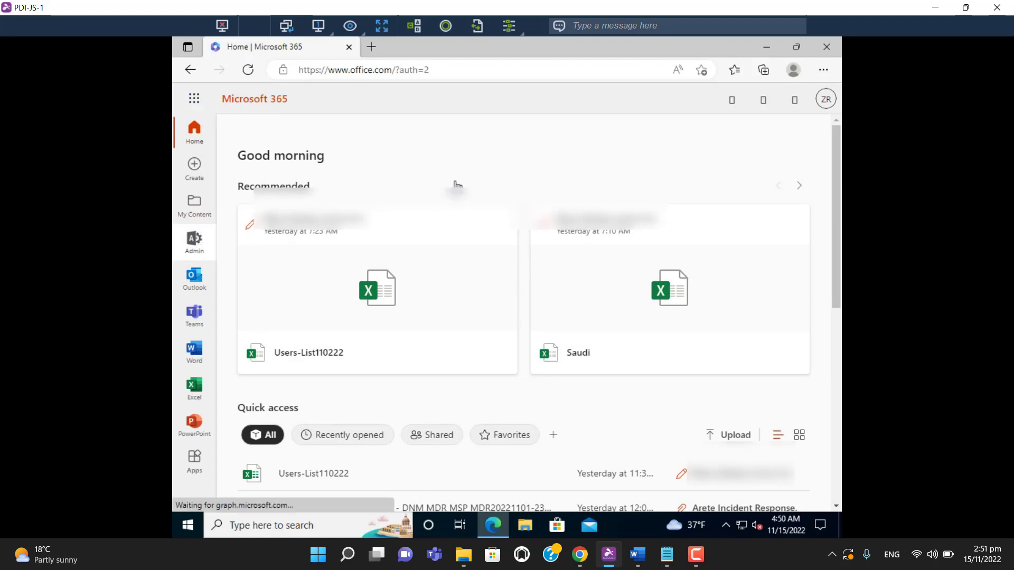
left_click(194, 241)
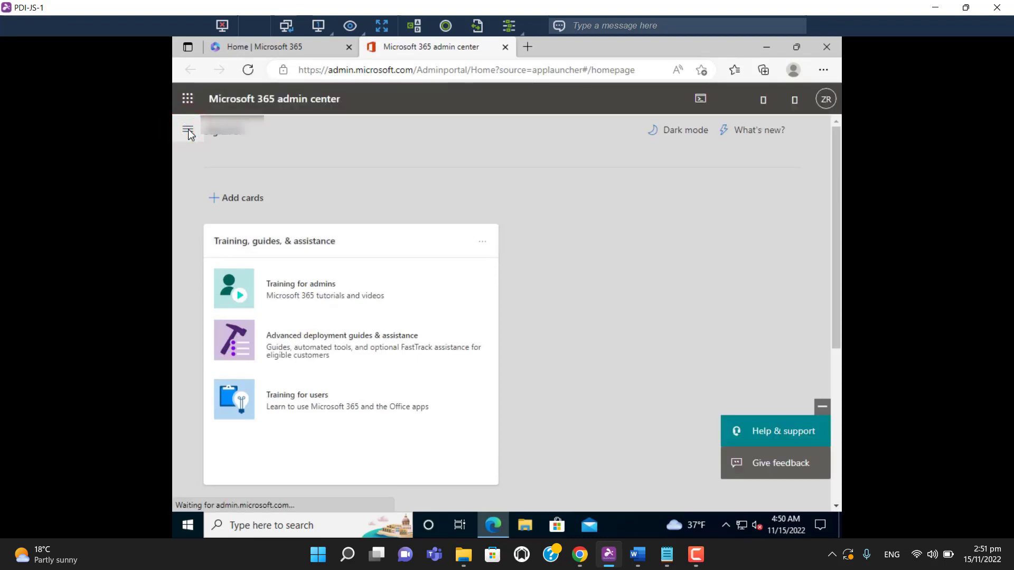
Expand the full admin navigation to Admin centers and launch the Exchange admin center
left_click(188, 129)
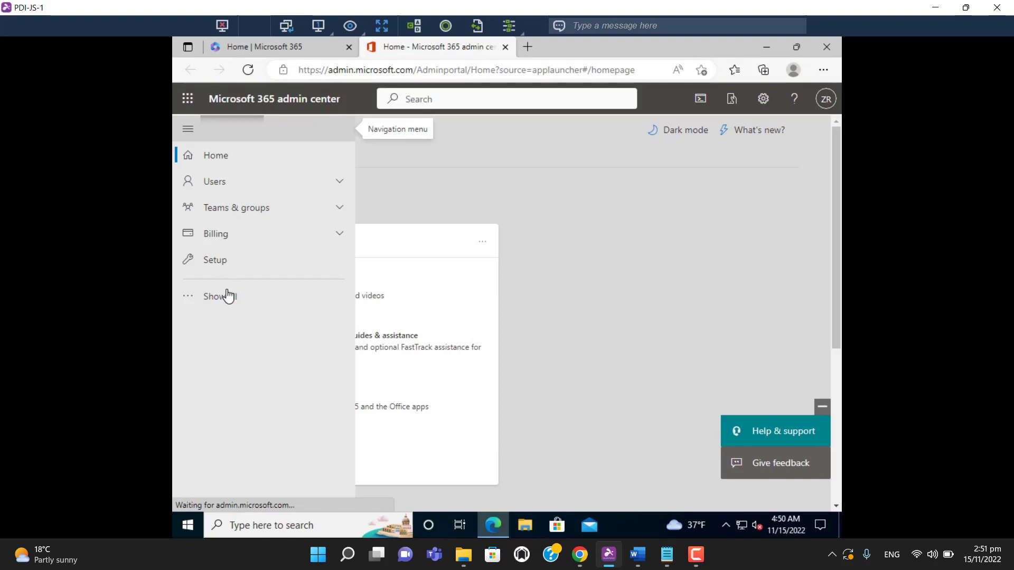
left_click(218, 296)
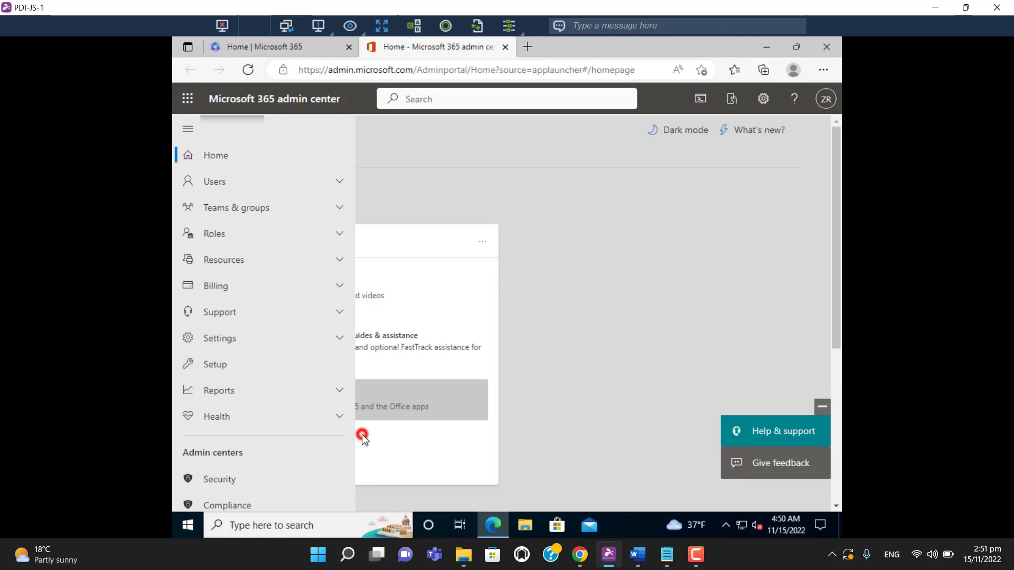
left_click(188, 129)
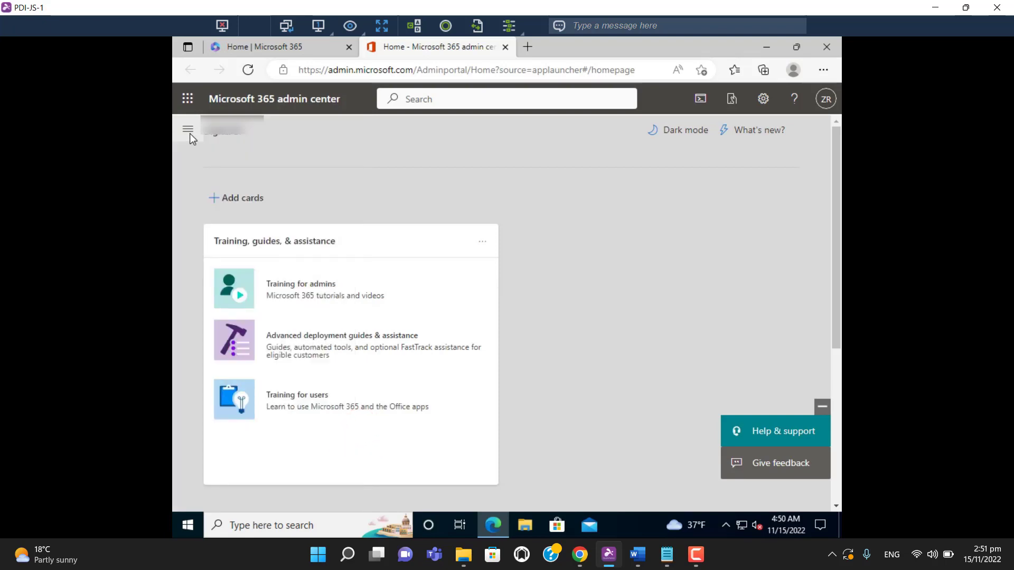
left_click(188, 129)
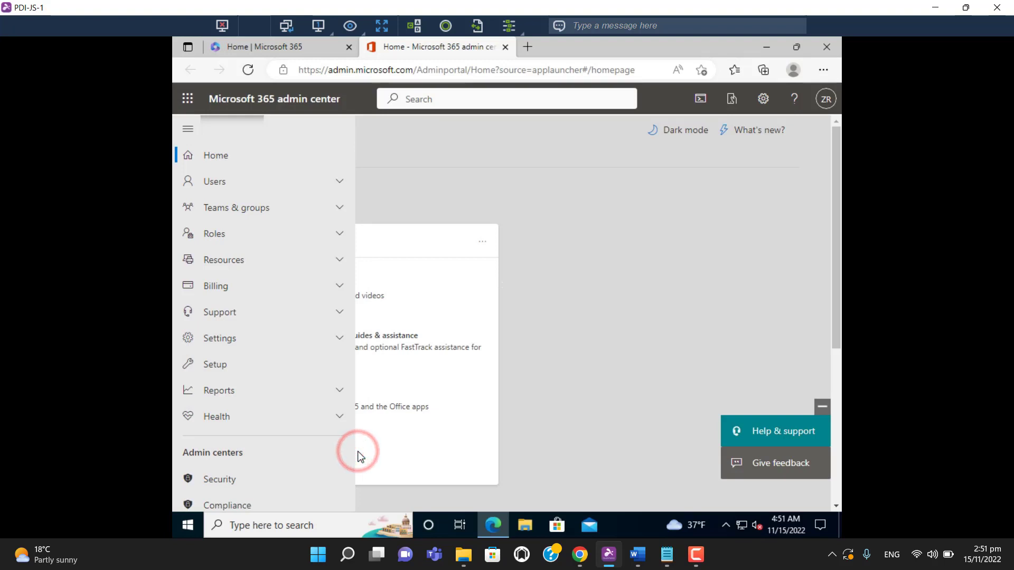
scroll("down", 3)
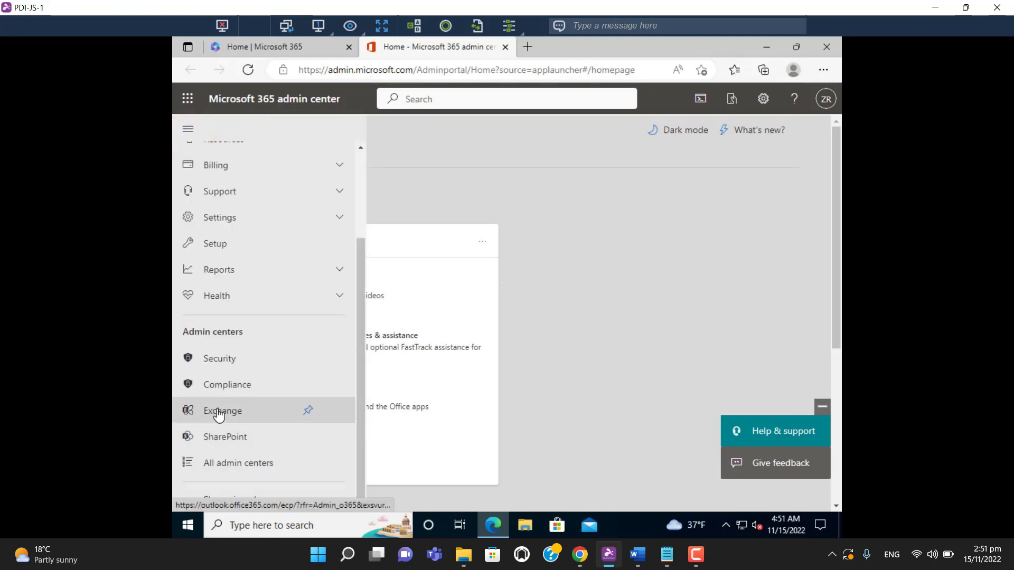
left_click(222, 410)
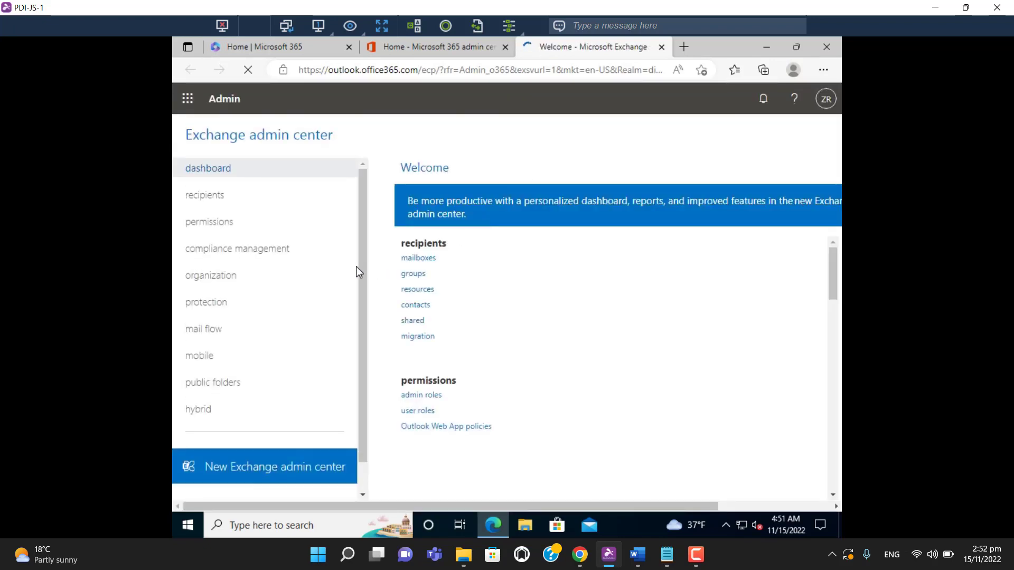
mouse_move(275, 295)
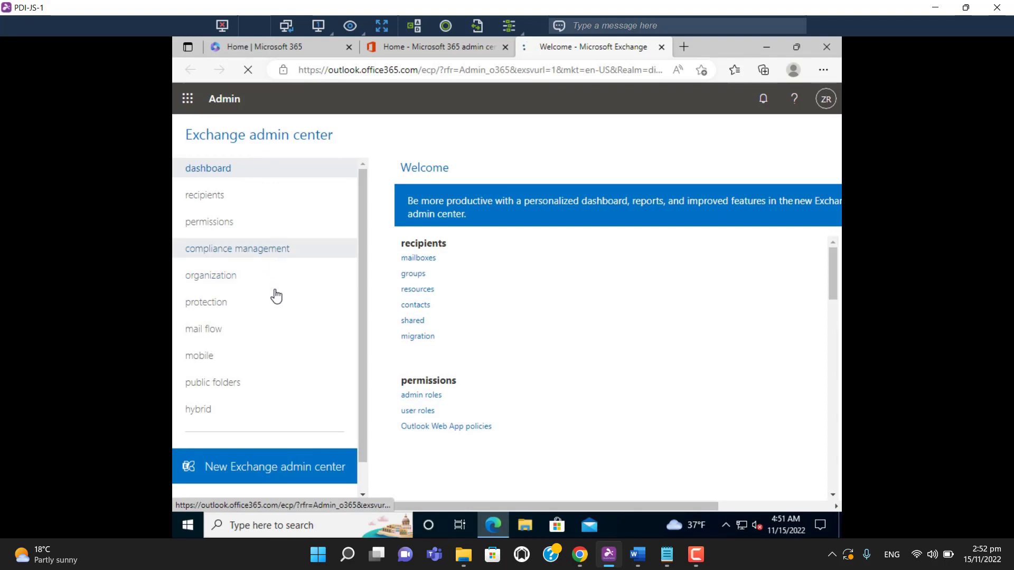
mouse_move(286, 194)
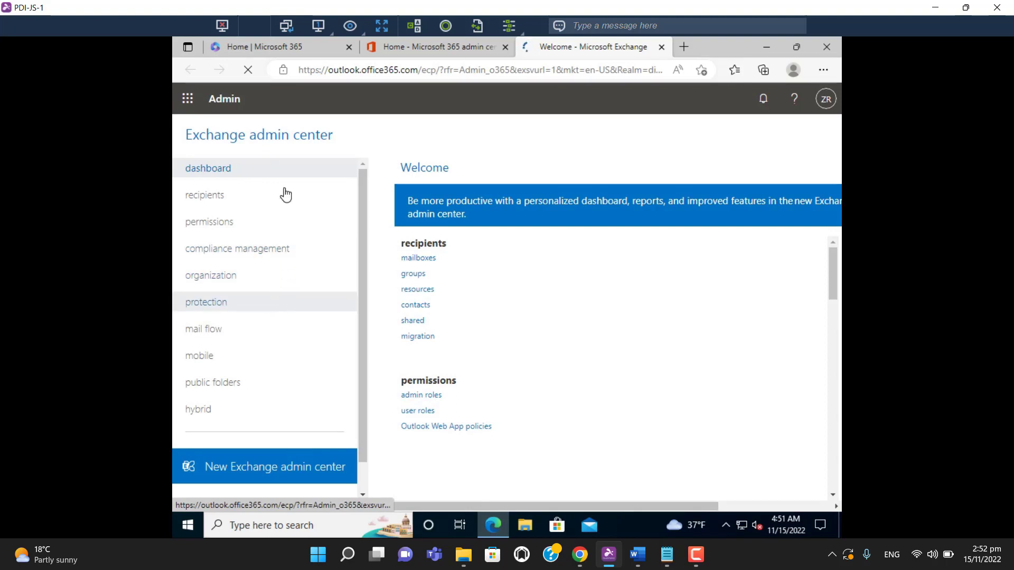
mouse_move(252, 326)
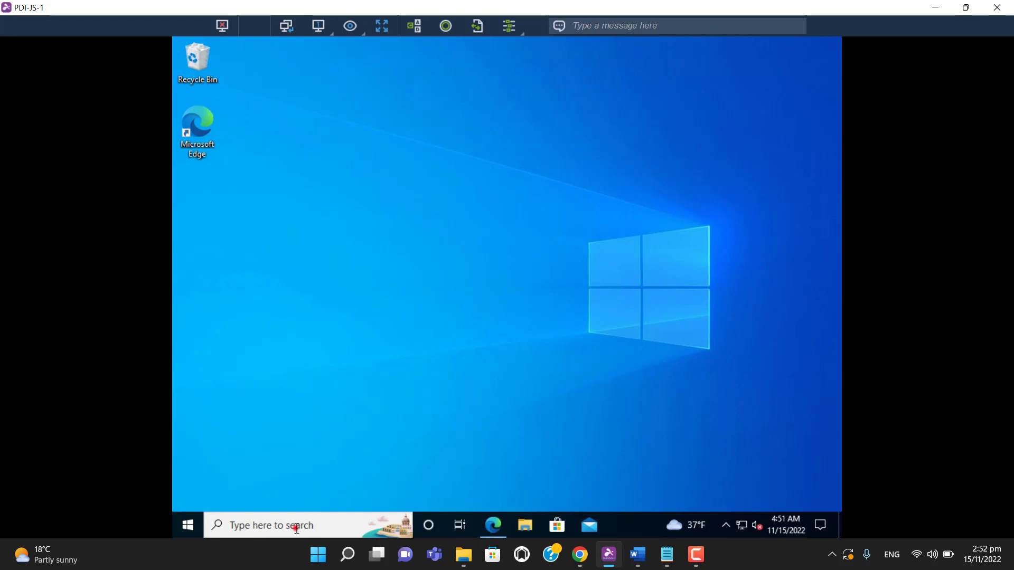
Search Windows Start for 'powershell' to find Windows PowerShell
left_click(298, 524)
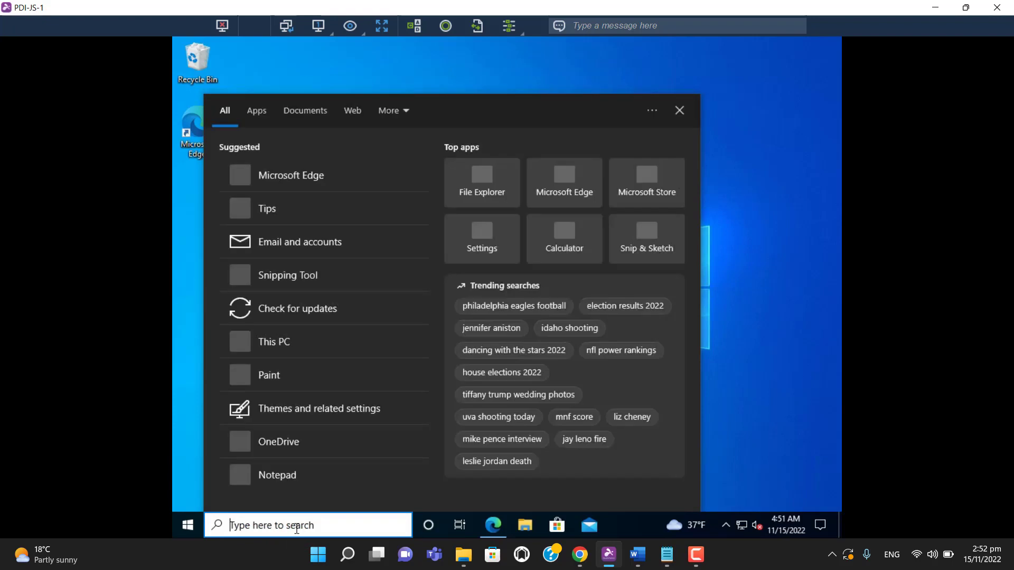
type("powersh")
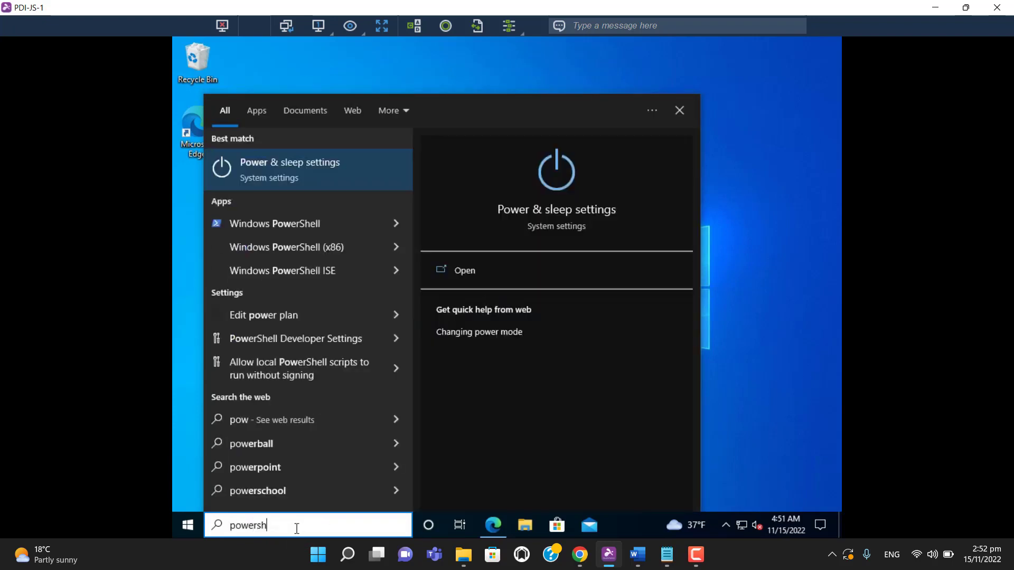
type("ell")
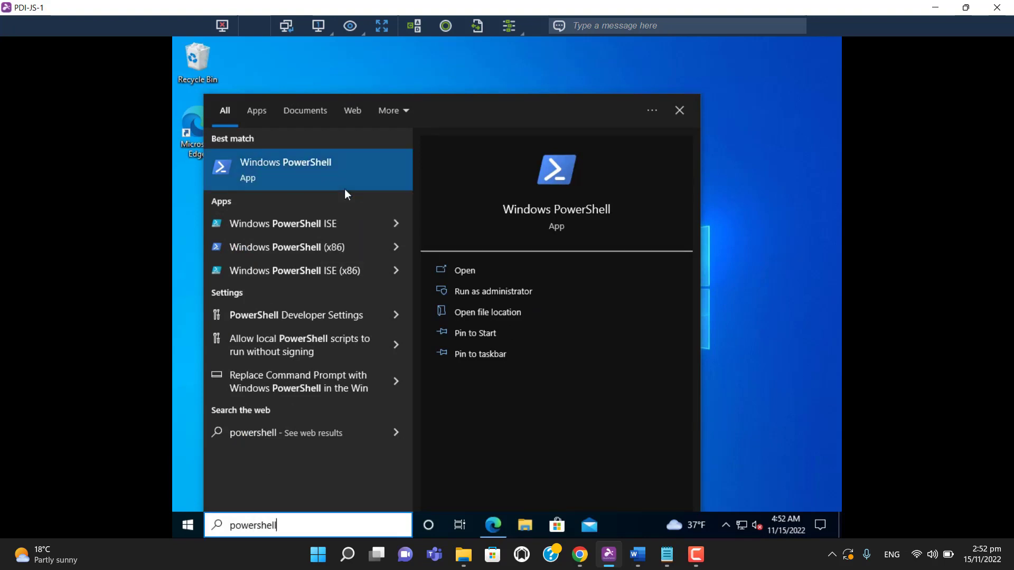
mouse_move(764, 252)
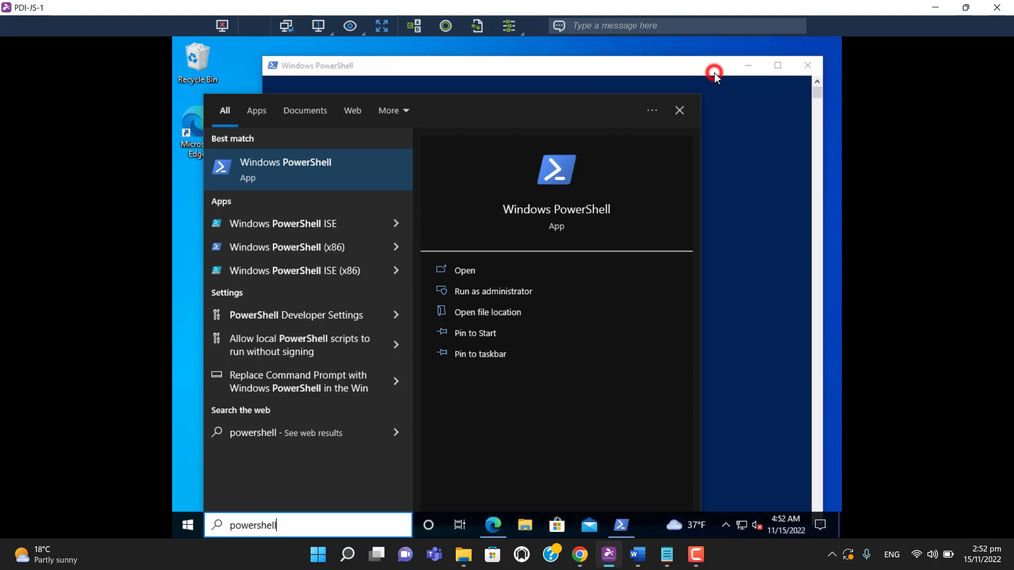
Run Install-Module -Name ExchangeOnlineManagement in the administrator console
left_click(463, 271)
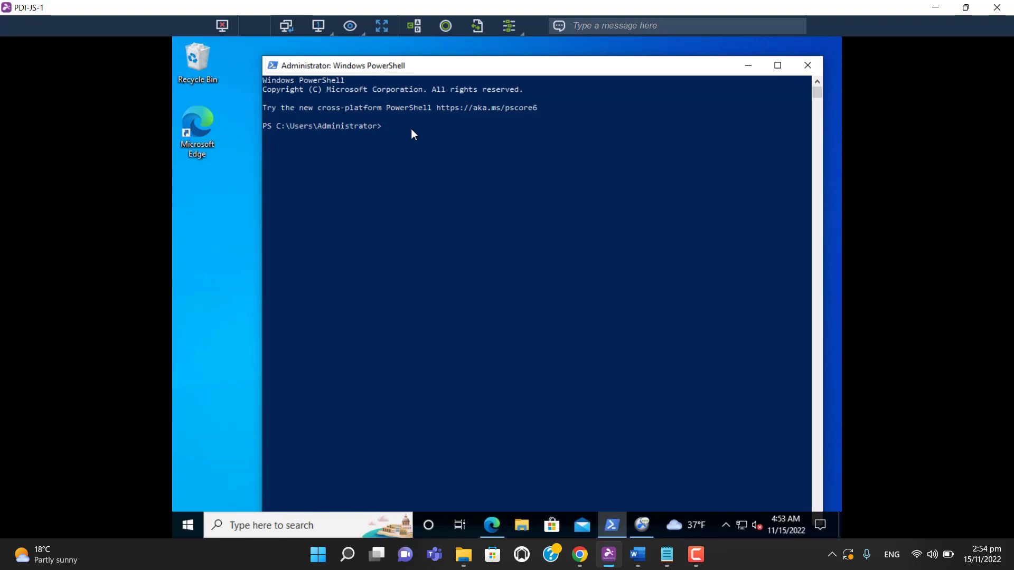
type("I")
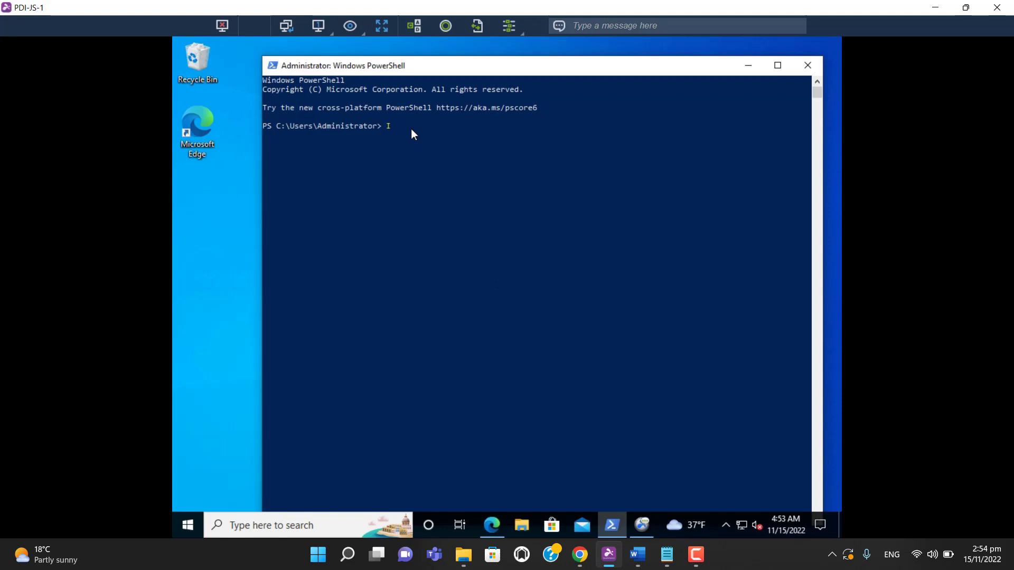
type("n")
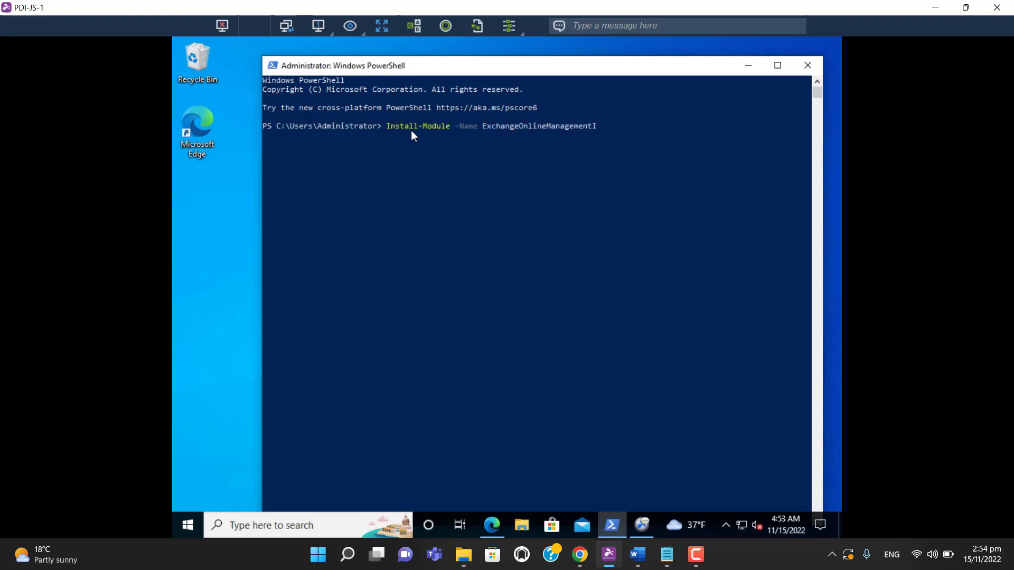
type("Install-Module -Name ExchangeOnlineManagement")
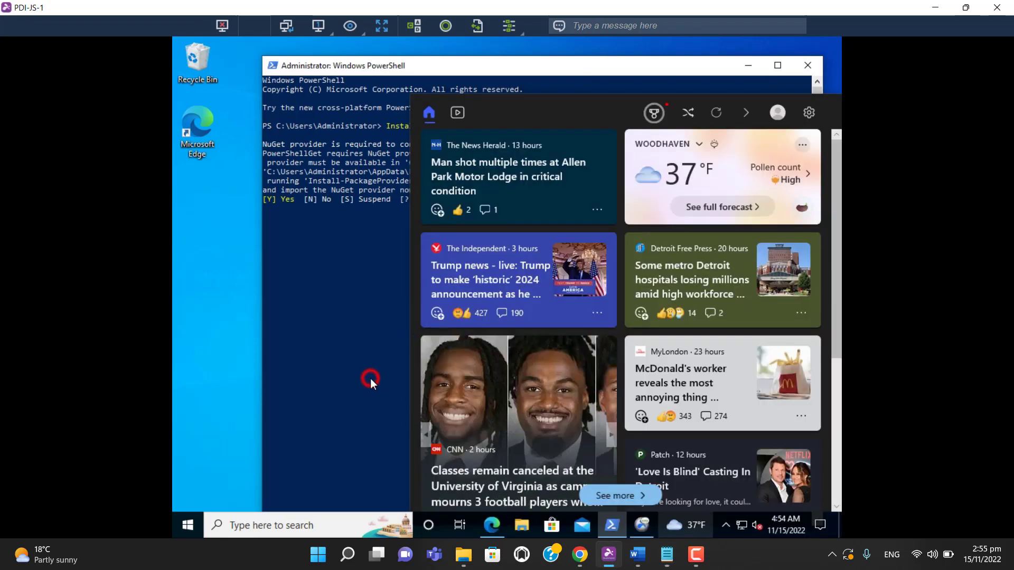
Answer Y to the NuGet provider prompt and y to the untrusted PSGallery prompt to finish the install
left_click(372, 378)
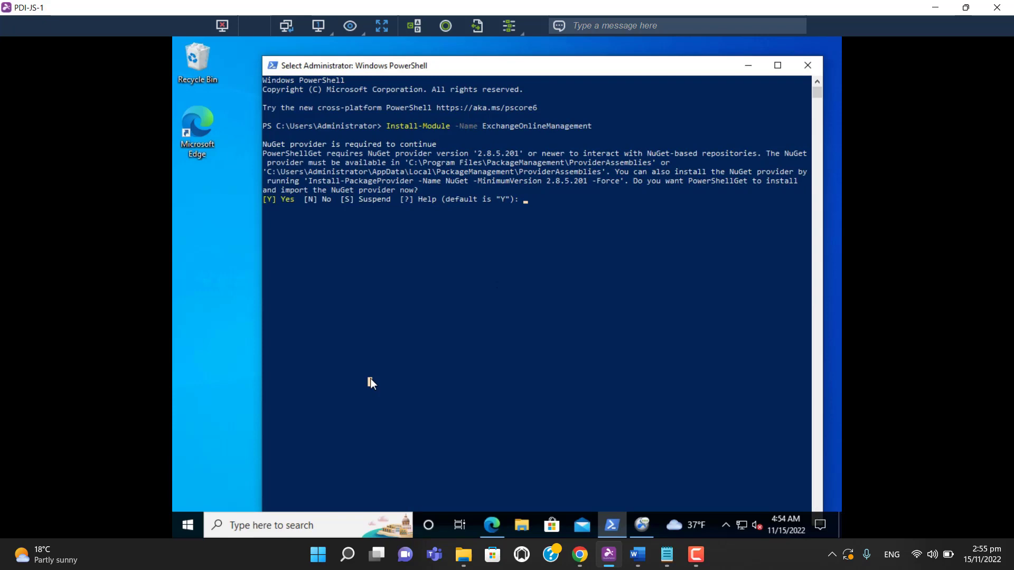
type("Y")
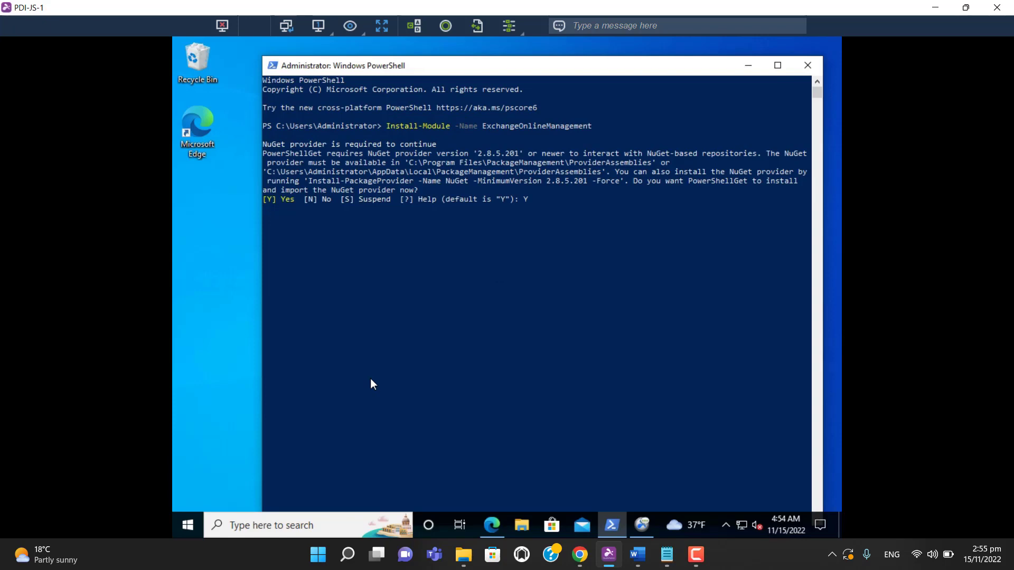
key("Return")
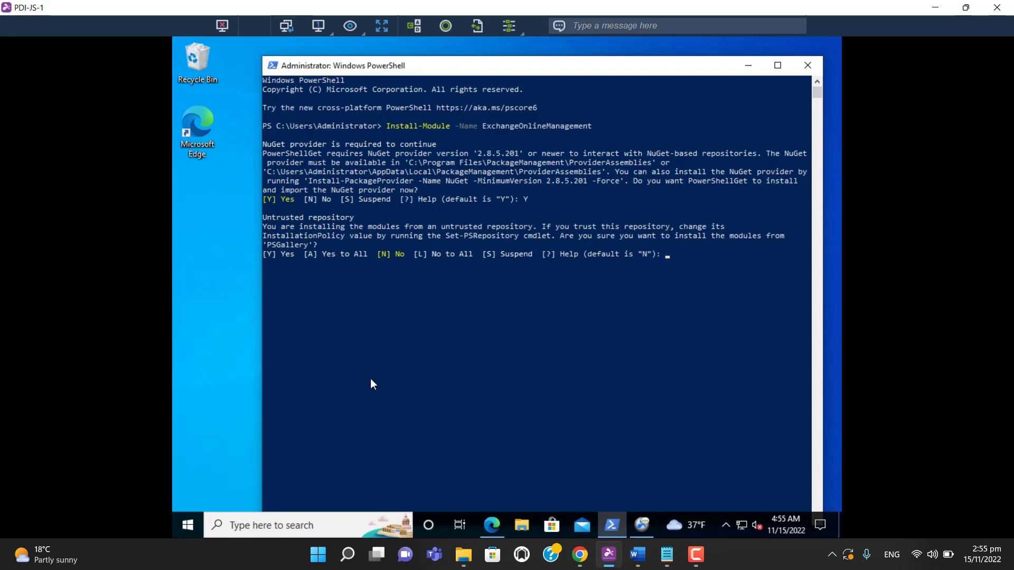
type("y")
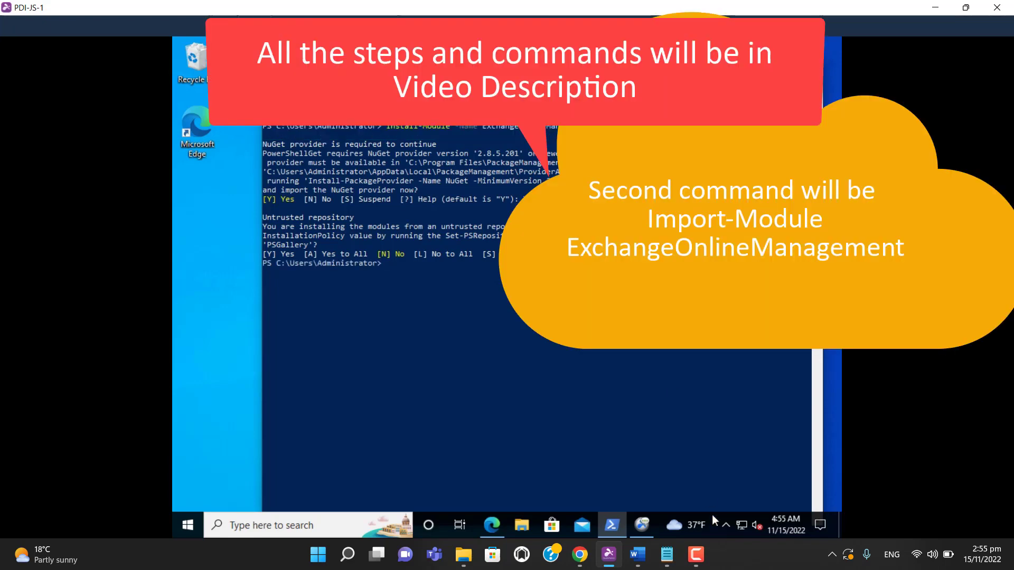
Focus the console ready to enter $UserCredential = Get-Credential
left_click(667, 554)
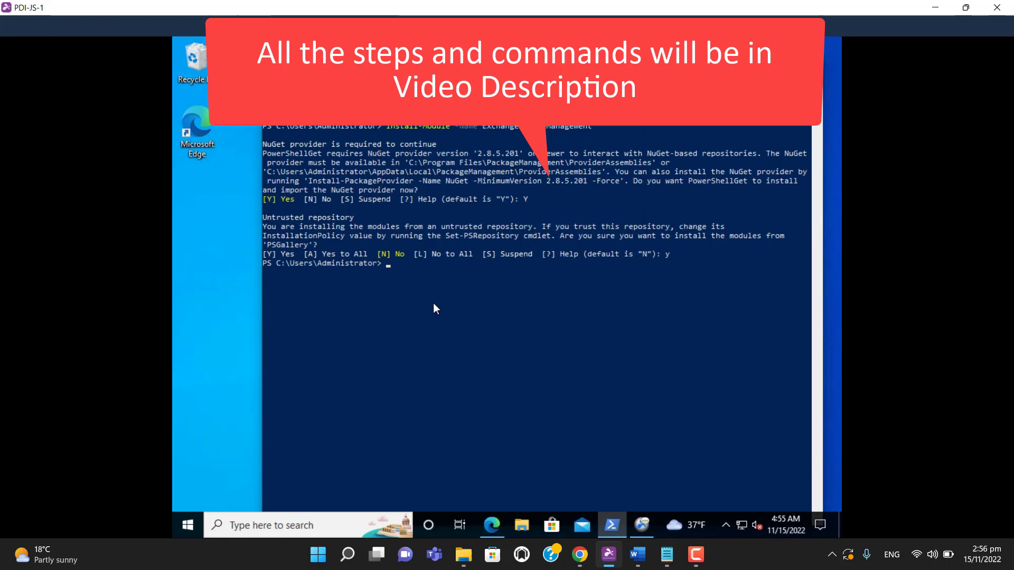
left_click(434, 304)
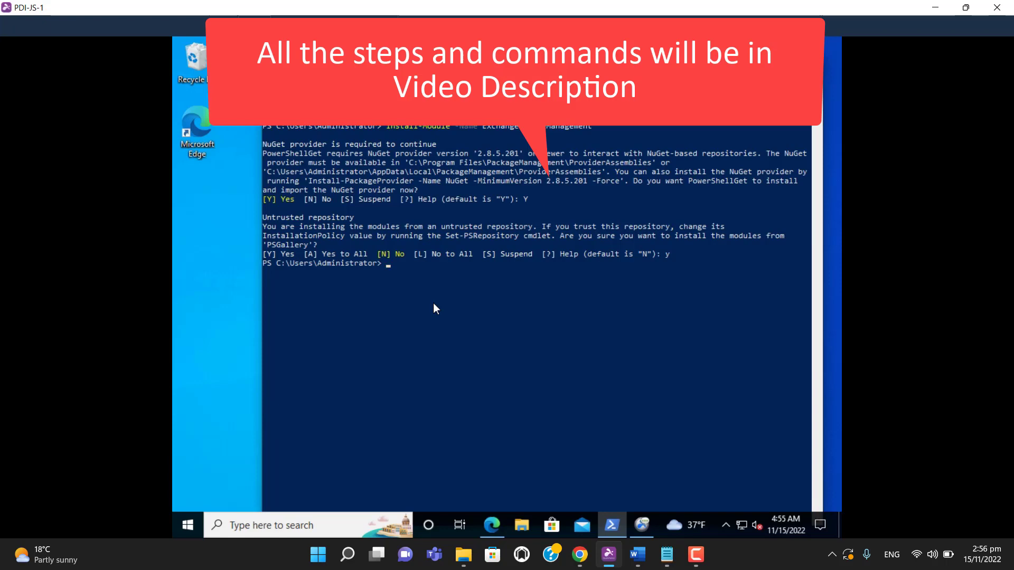
mouse_move(644, 488)
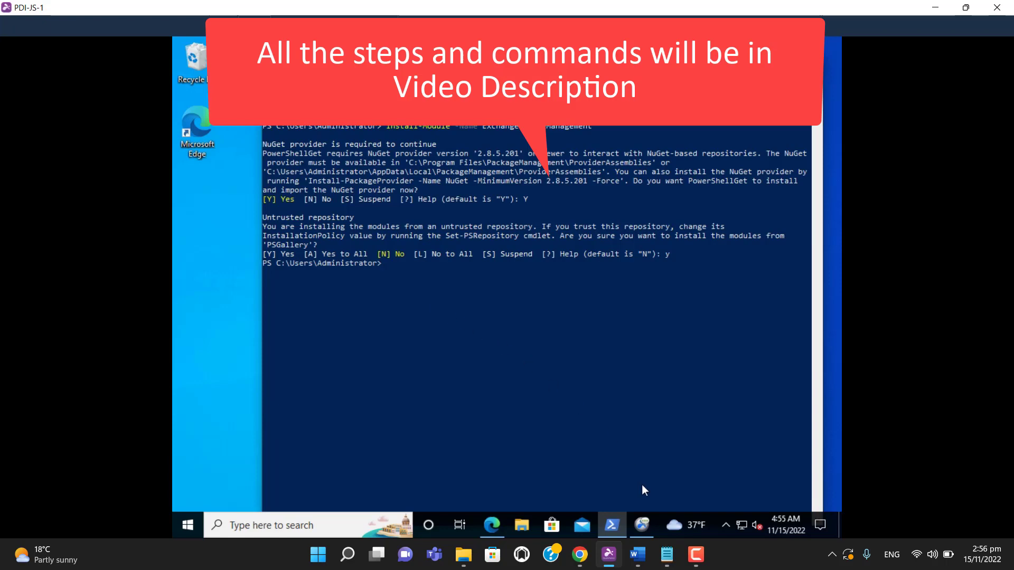
mouse_move(358, 332)
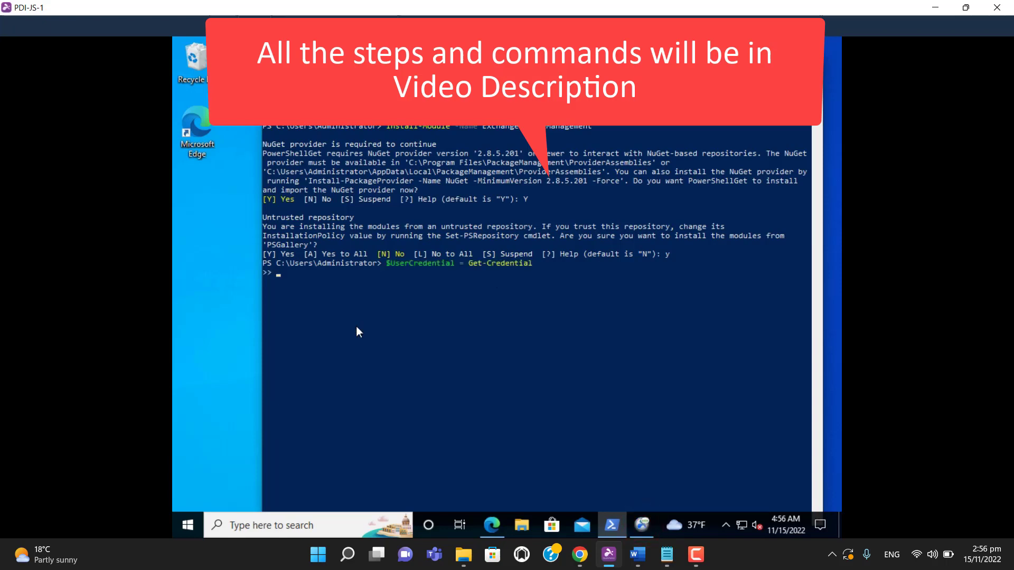
Fill the Get-Credential dialog with the admin user name and password and confirm, storing $UserCredential
type("c")
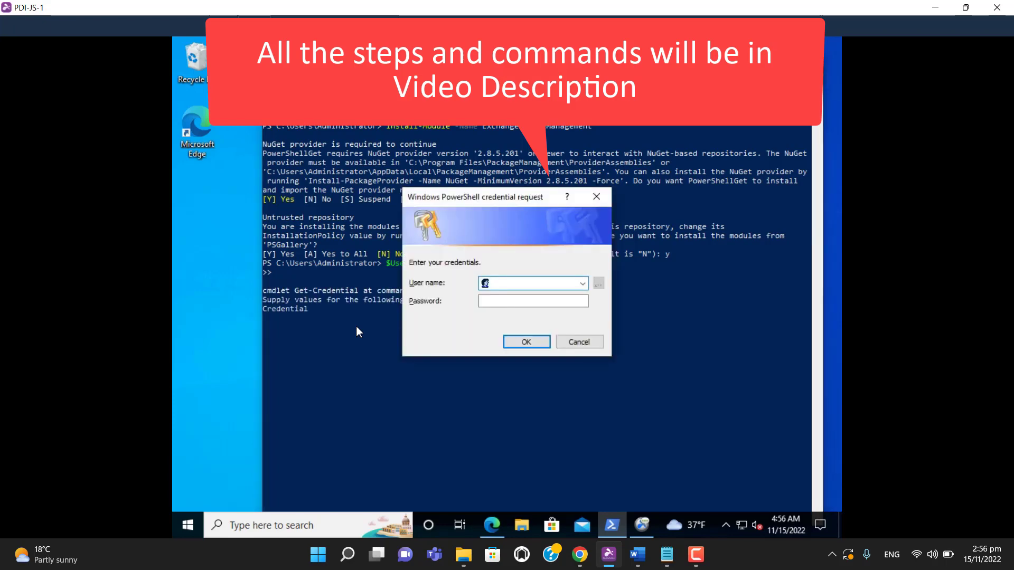
left_click(530, 283)
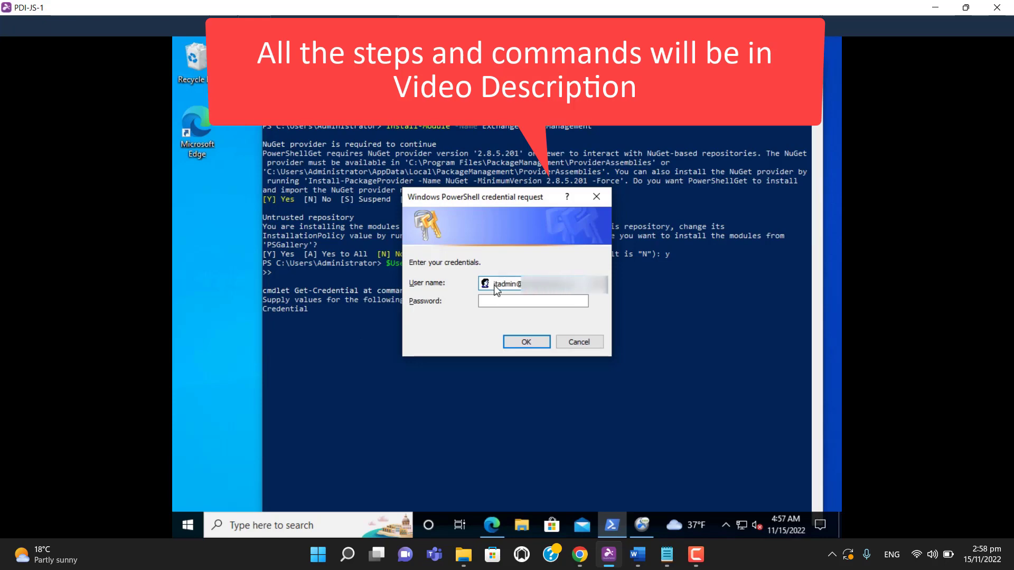
type("password")
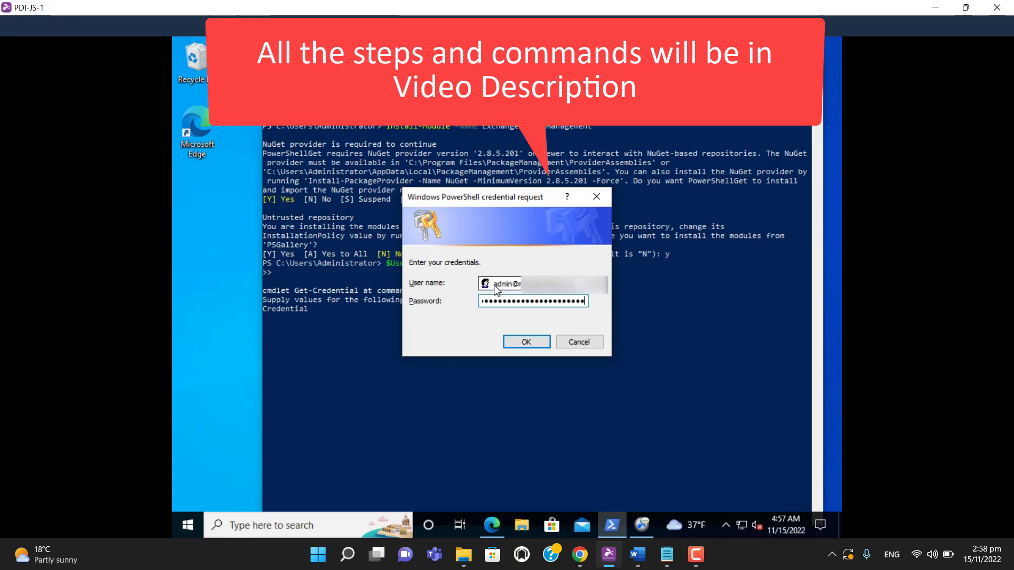
left_click(525, 341)
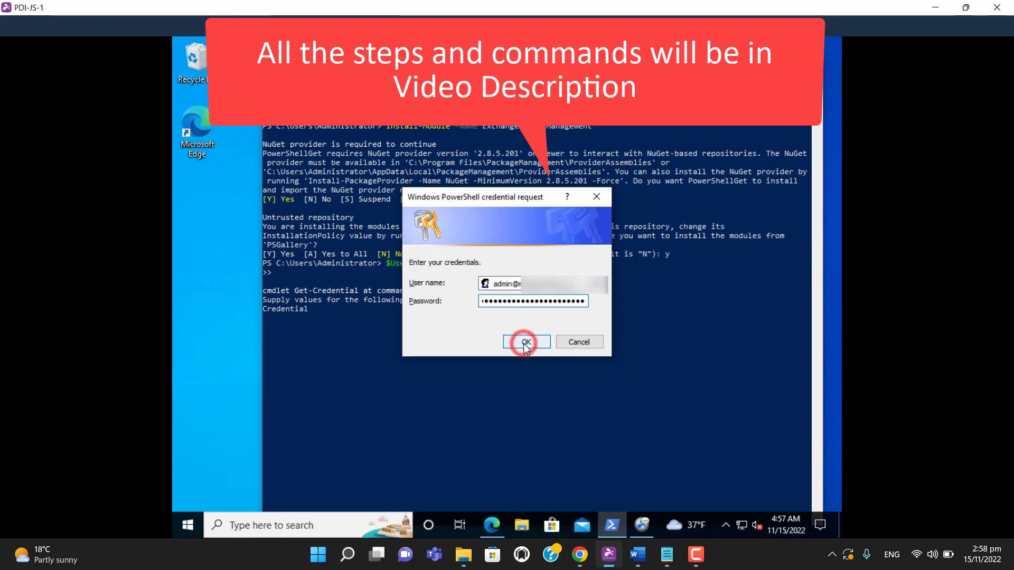
left_click(526, 342)
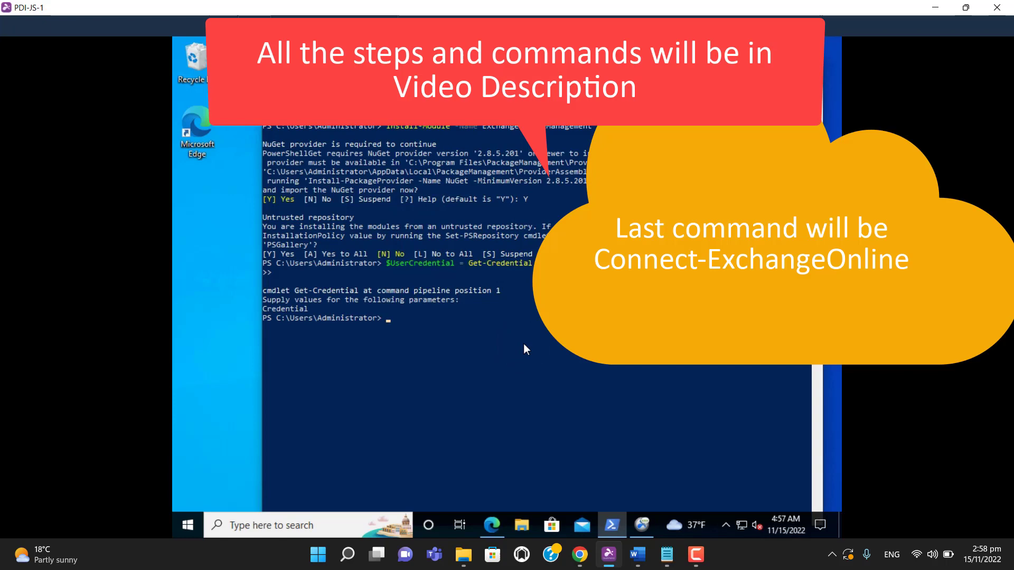
mouse_move(339, 313)
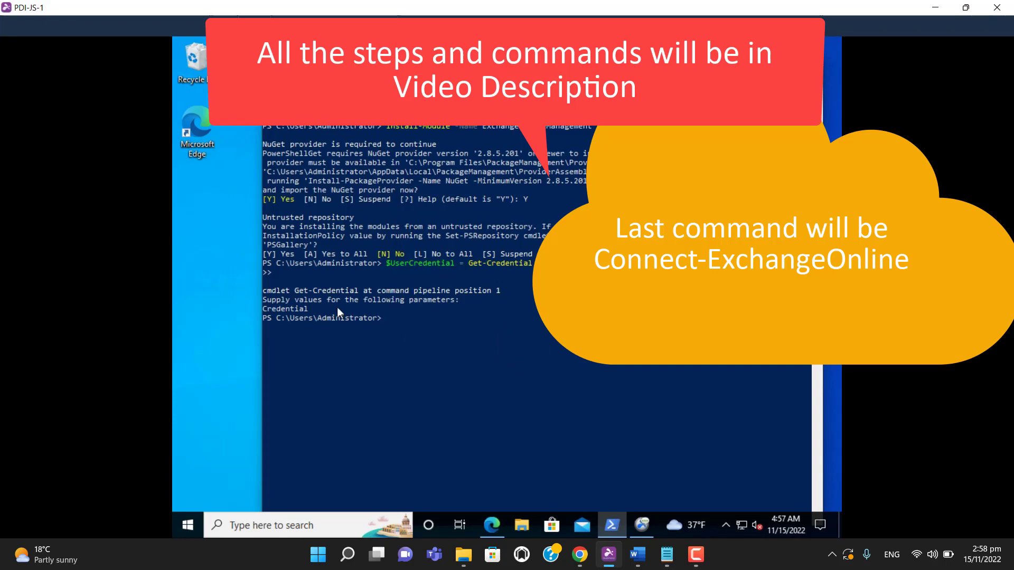